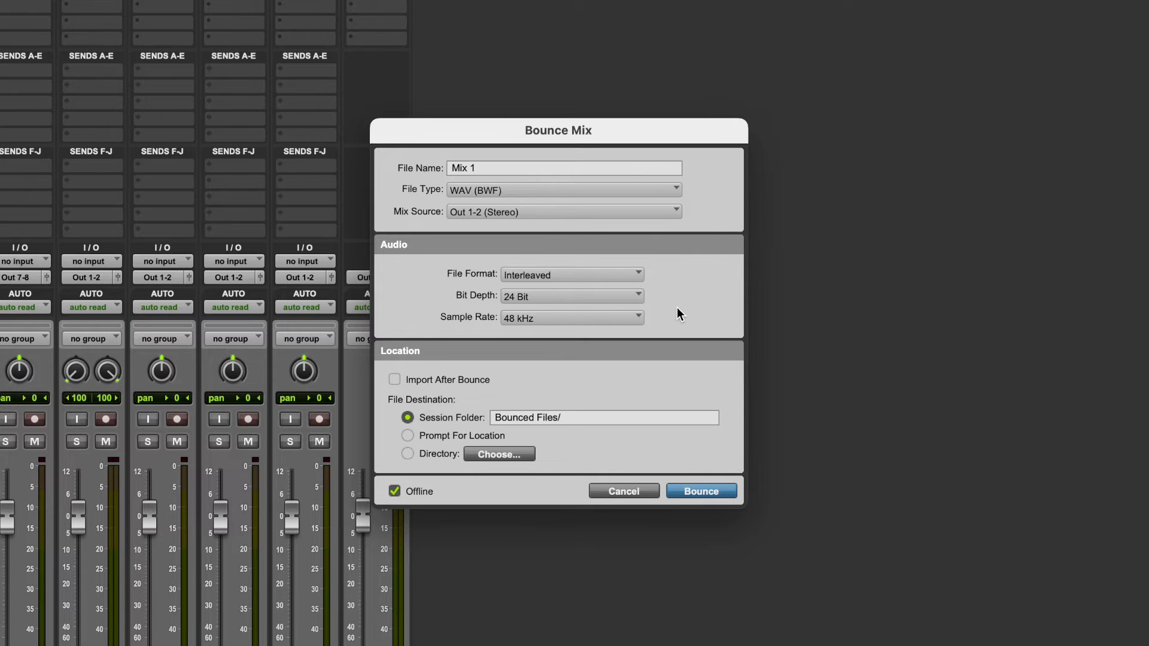
{"action": "mouse_move", "coordinate": [672, 194]}
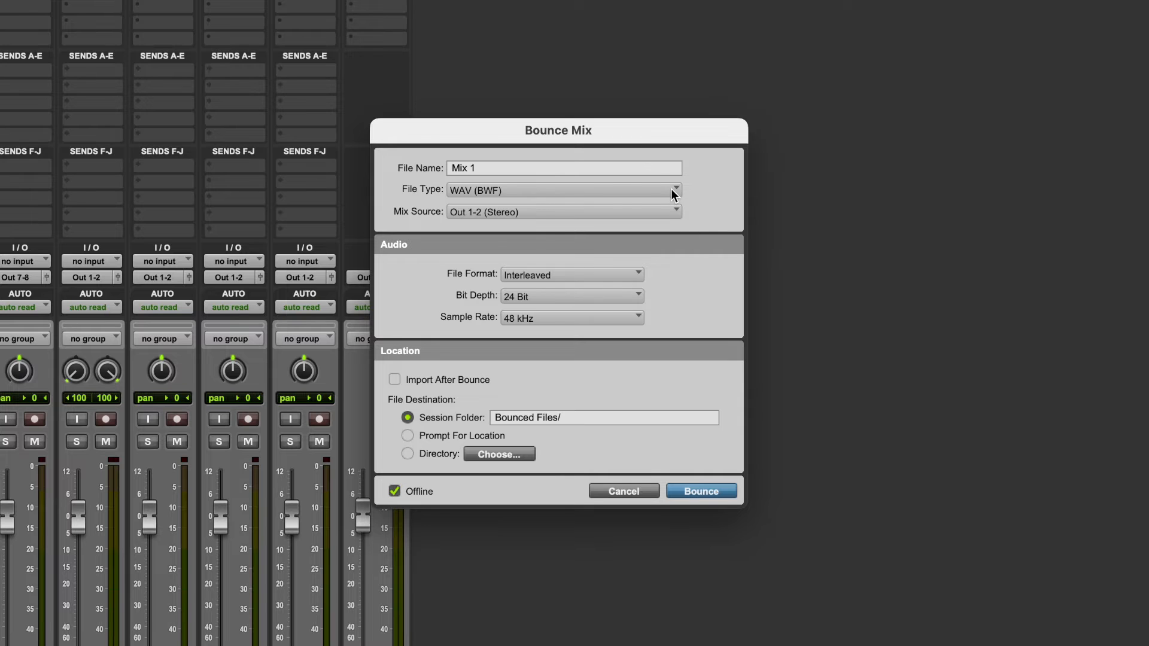
Set the bounce bit depth to 16 Bit and choose 44.1 kHz as the sample rate.
{"action": "left_click", "coordinate": [670, 190]}
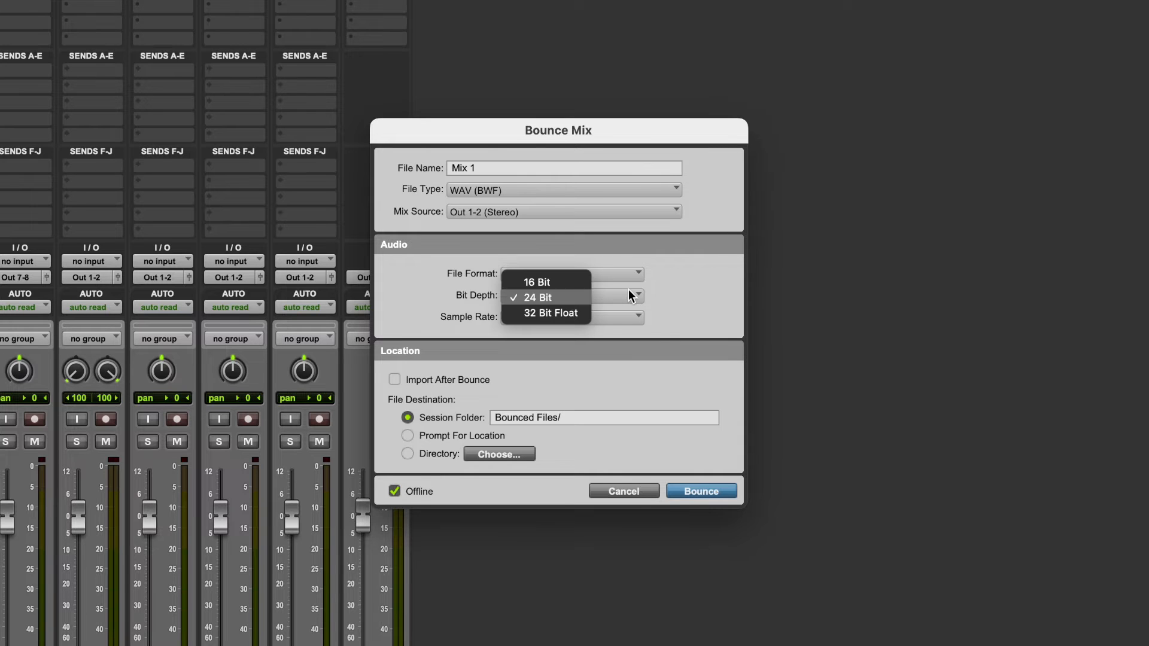
{"action": "left_click", "coordinate": [536, 282]}
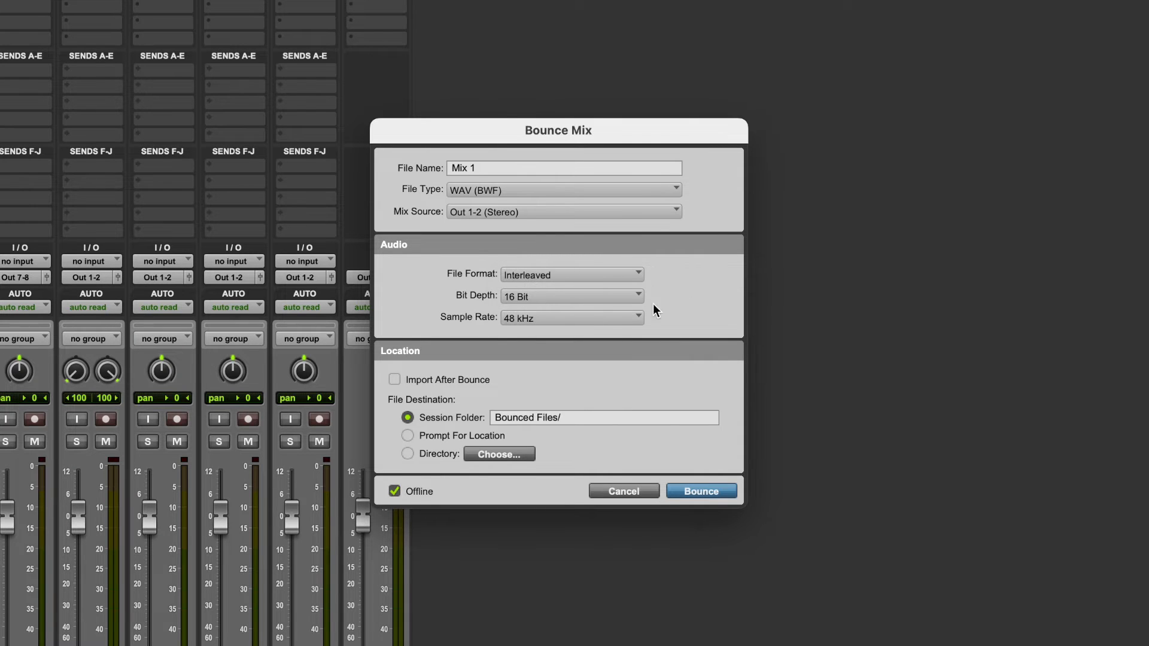
{"action": "mouse_move", "coordinate": [601, 310]}
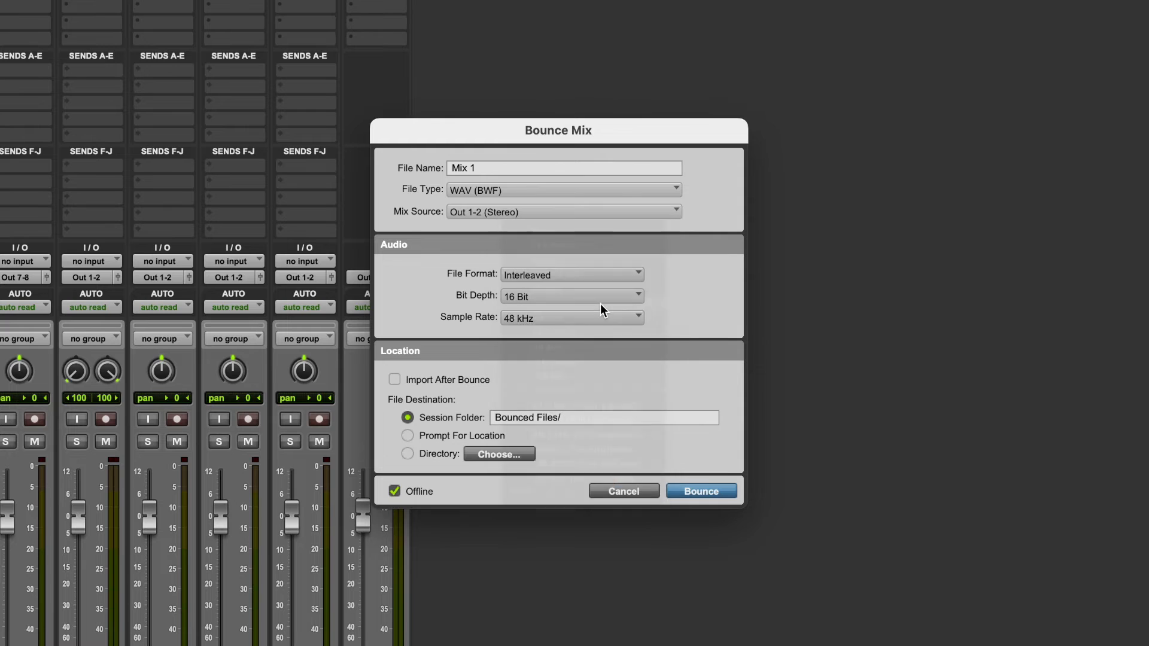
{"action": "left_click", "coordinate": [571, 317]}
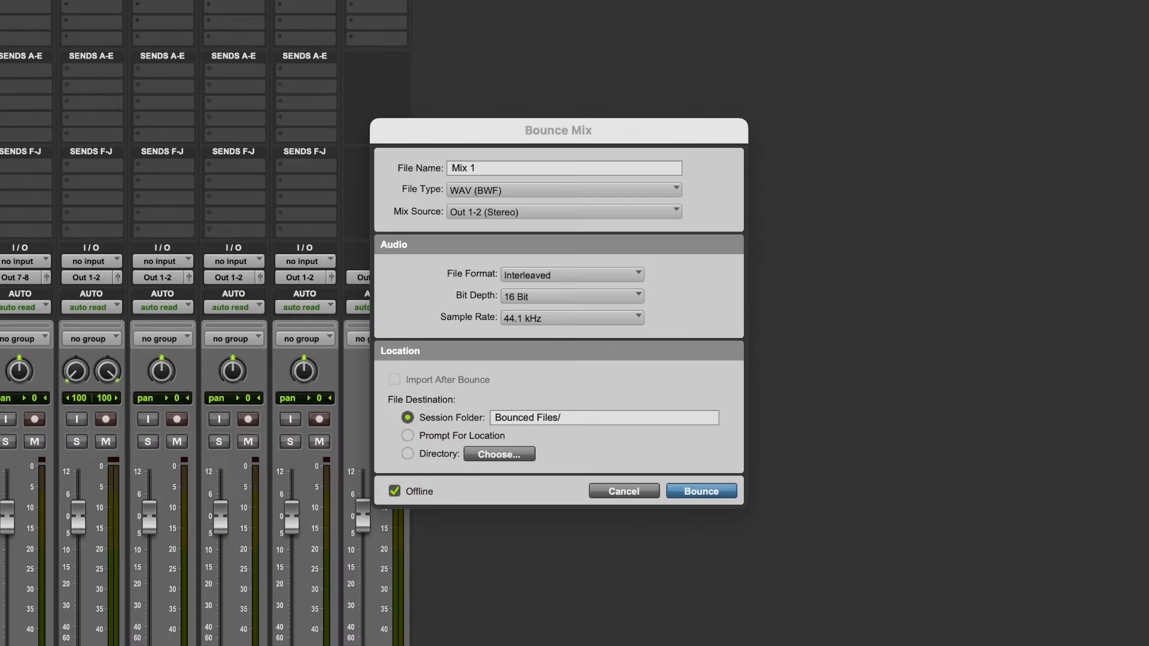
{"action": "mouse_move", "coordinate": [601, 303]}
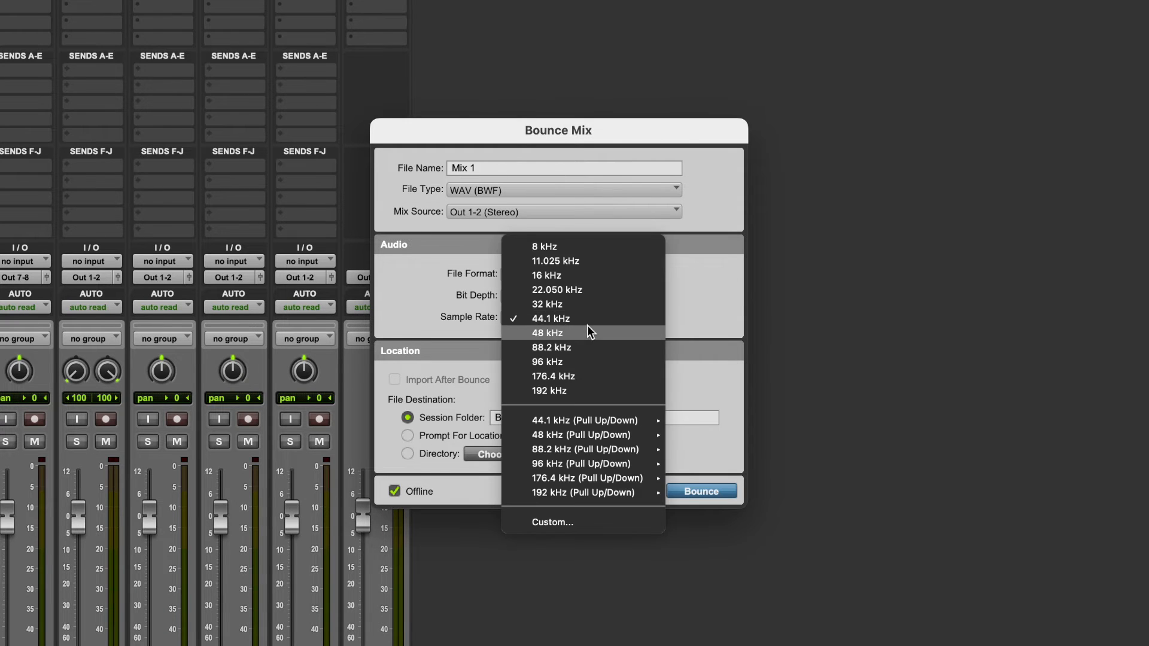
Switch the bounce sample rate back to 48 kHz.
{"action": "left_click", "coordinate": [547, 333]}
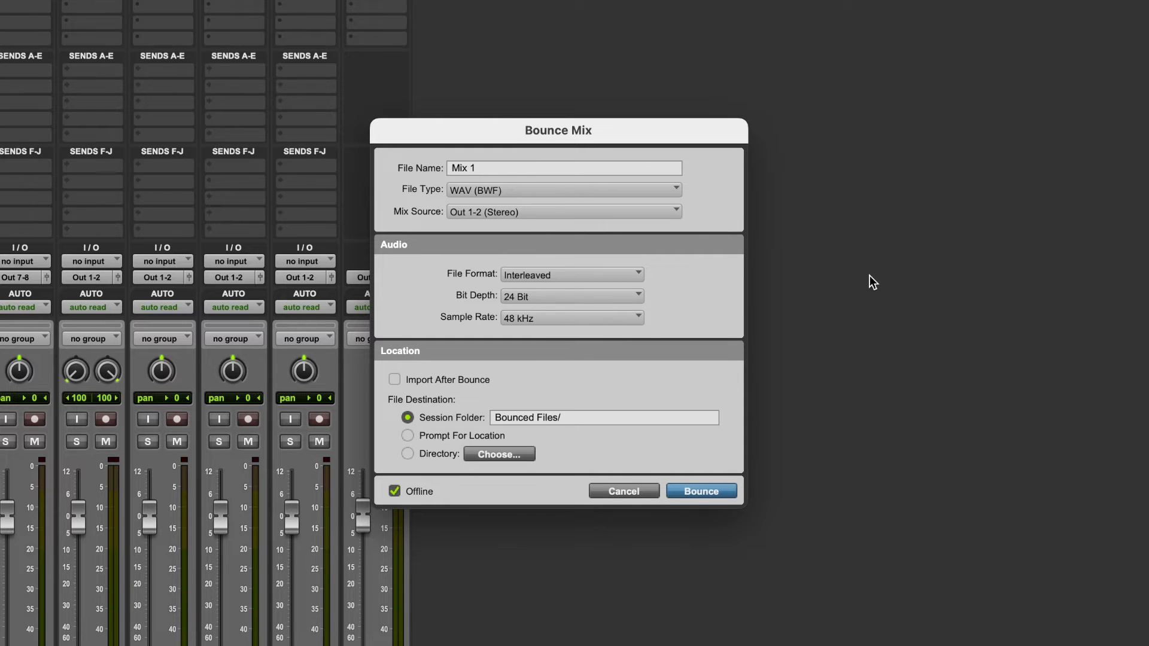
{"action": "mouse_move", "coordinate": [864, 279]}
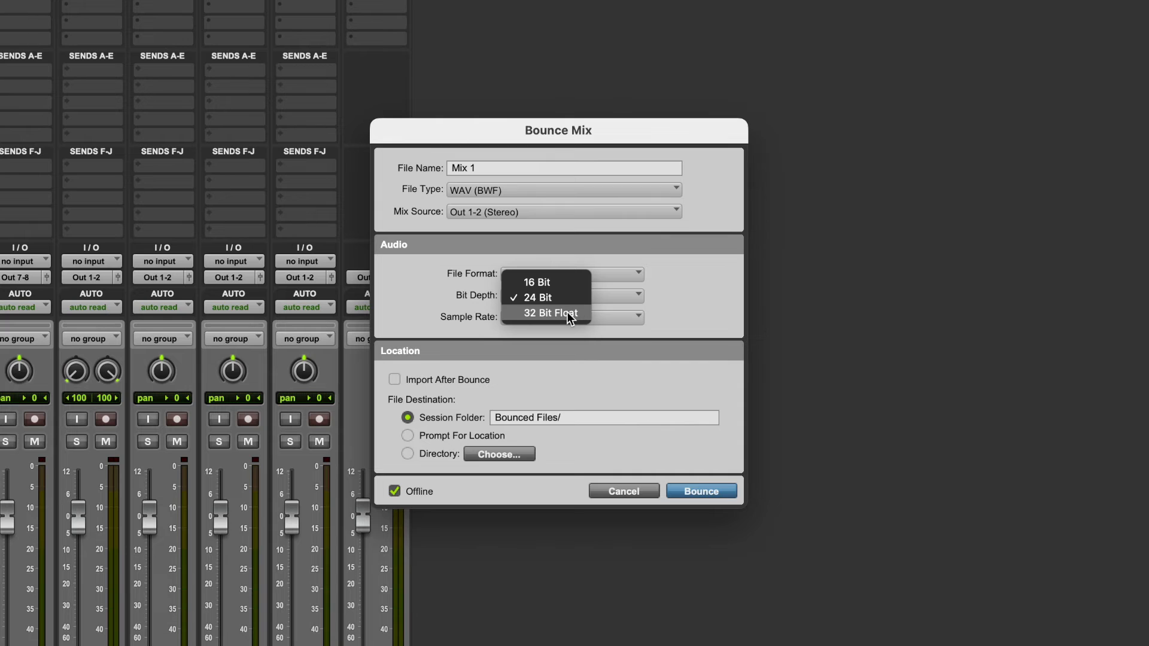
{"action": "left_click", "coordinate": [545, 313]}
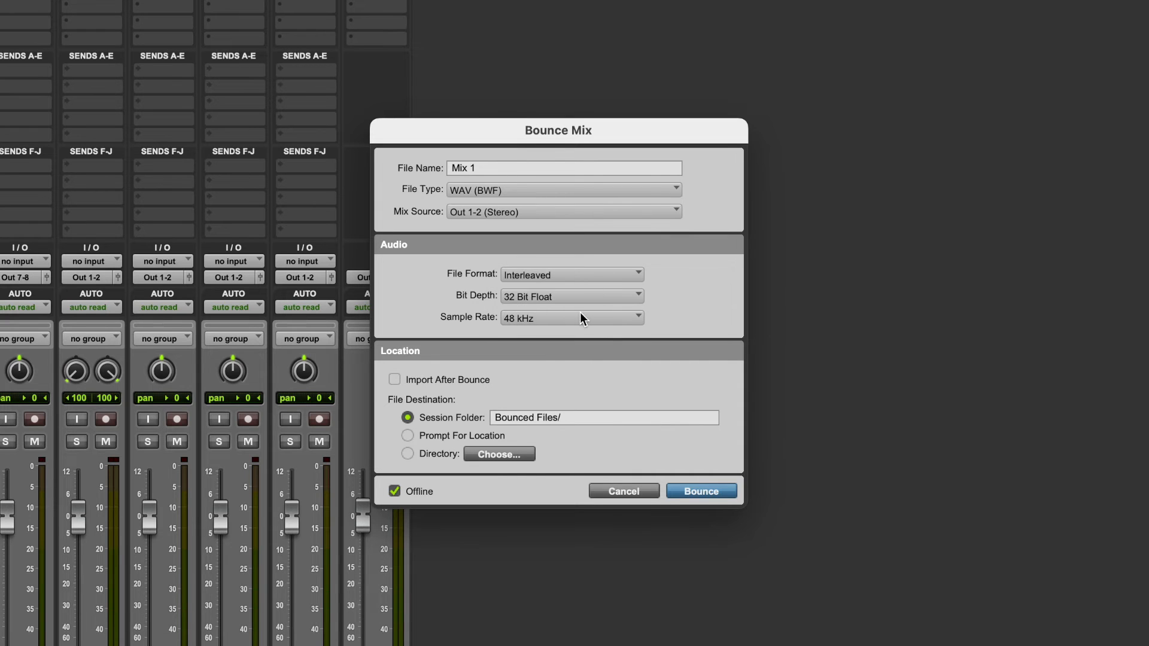
{"action": "mouse_move", "coordinate": [681, 310]}
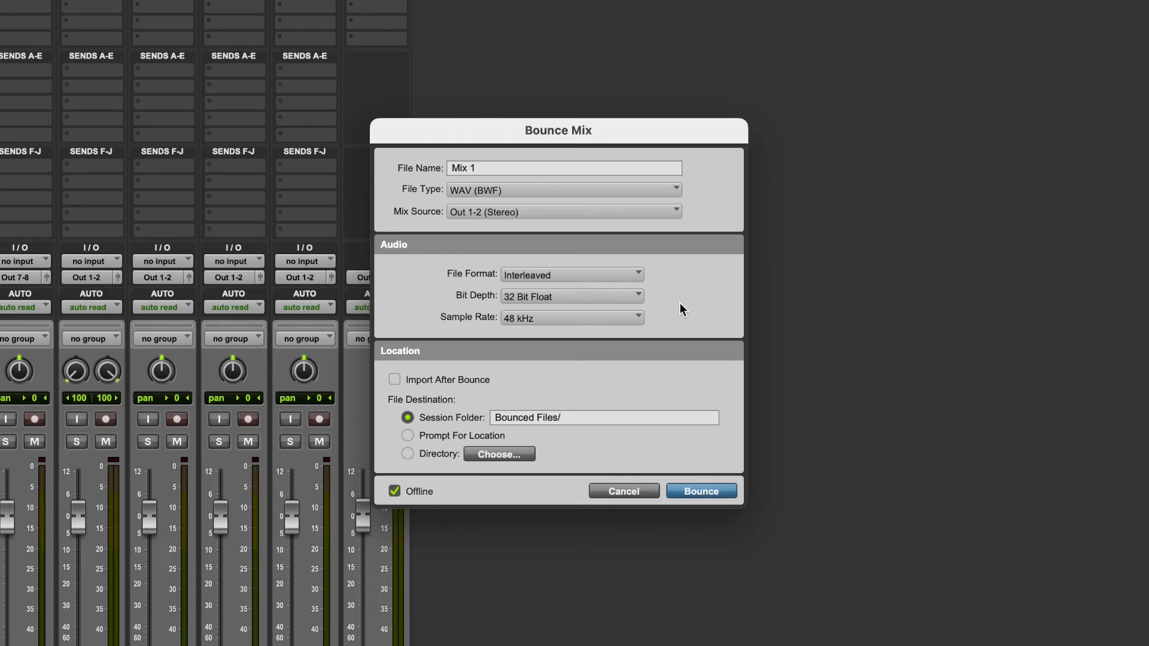
{"action": "mouse_move", "coordinate": [651, 303]}
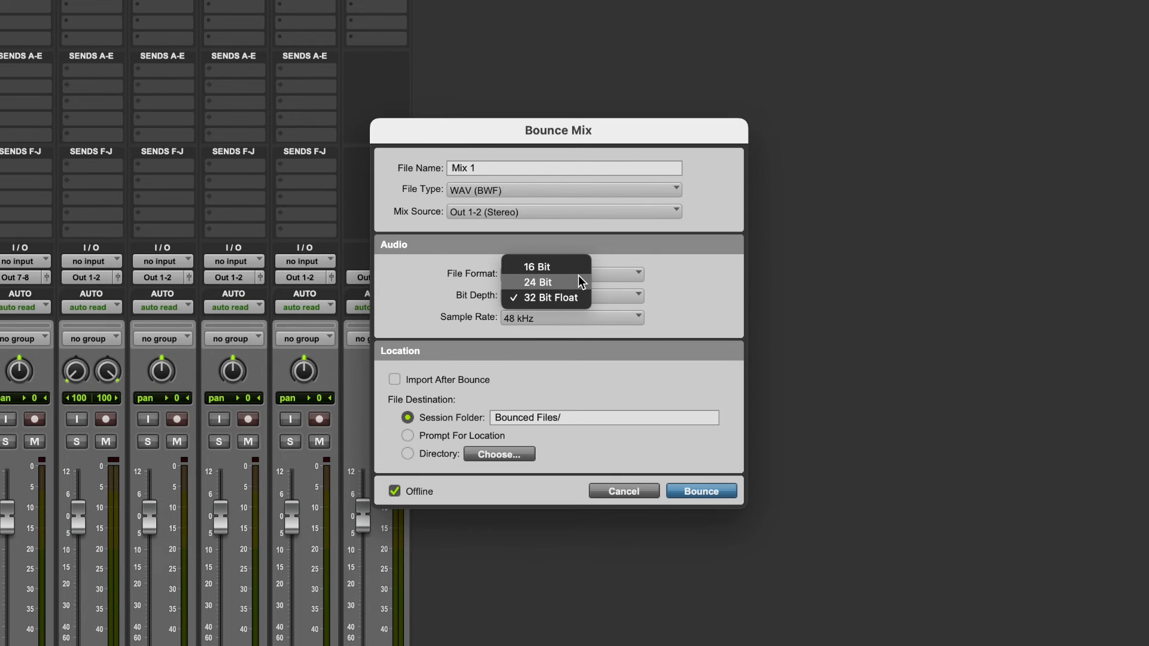
{"action": "left_click", "coordinate": [537, 282]}
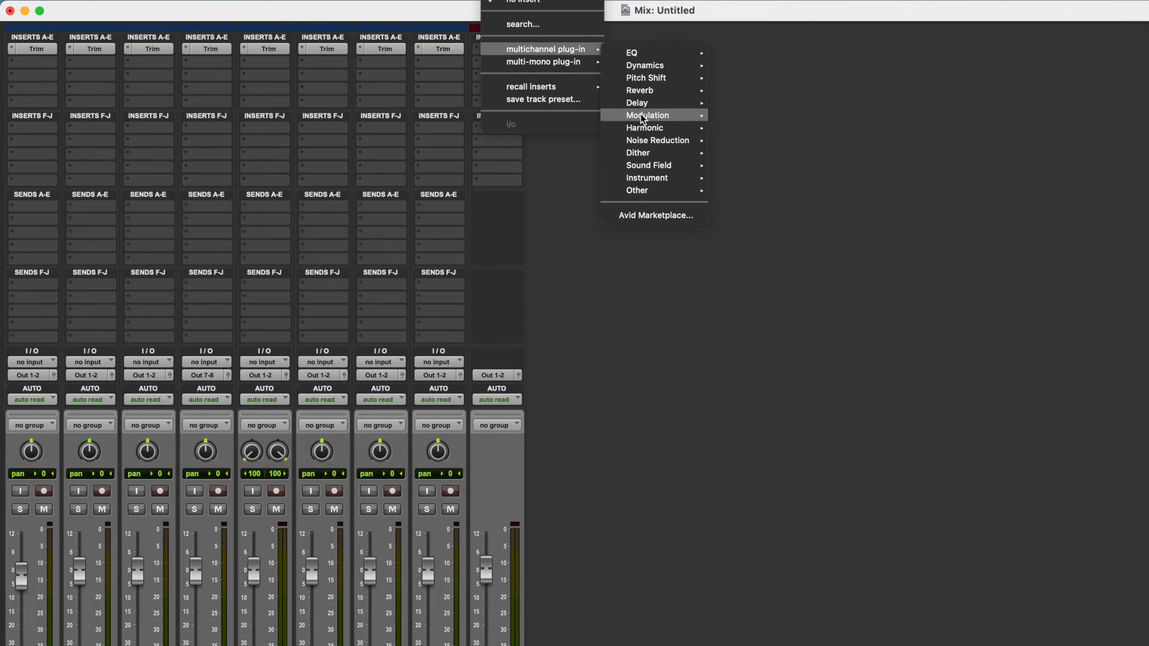
{"action": "mouse_move", "coordinate": [637, 152]}
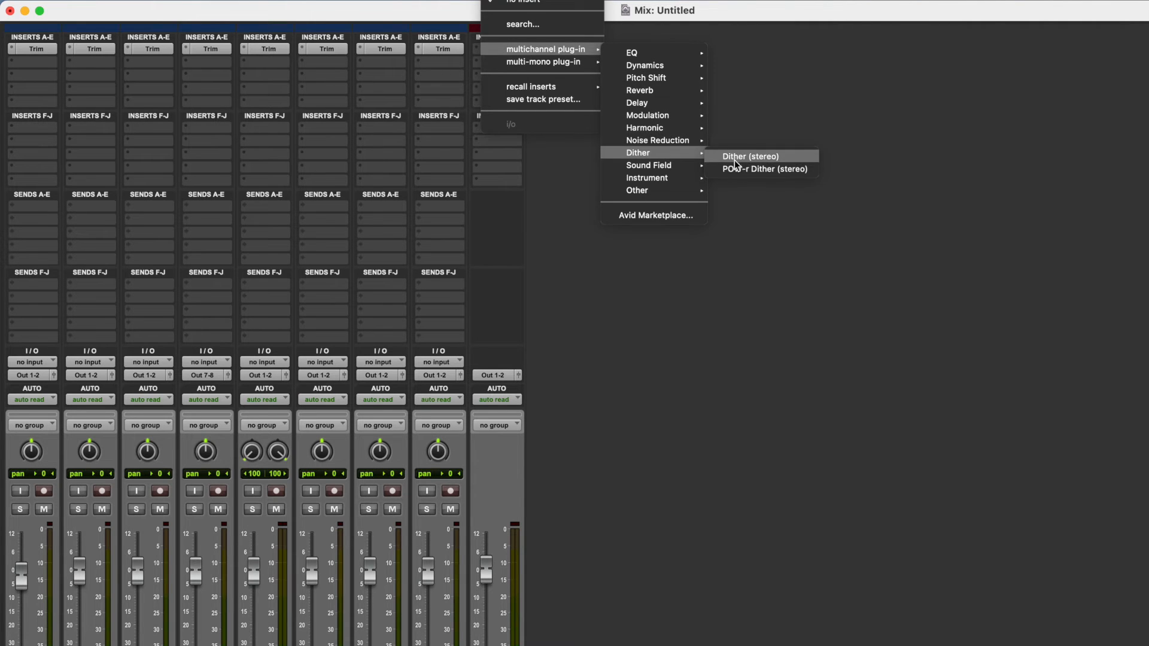
Insert the stereo Dither plugin on the master fader's first insert.
{"action": "left_click", "coordinate": [750, 156]}
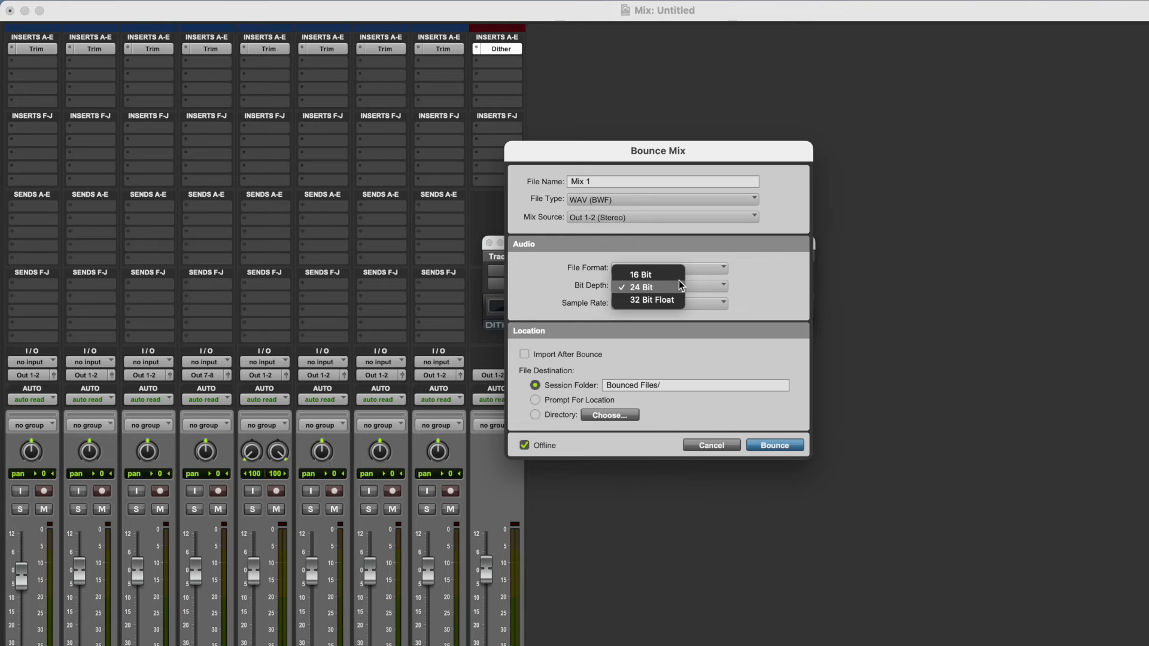
{"action": "left_click", "coordinate": [641, 274]}
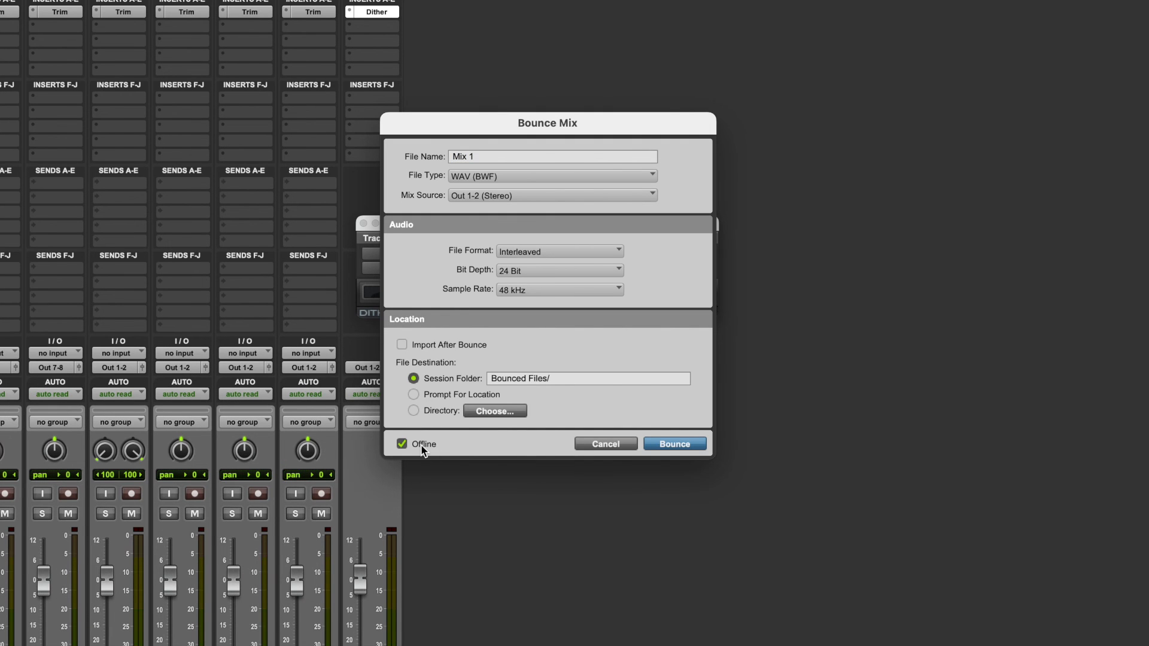
{"action": "left_click", "coordinate": [401, 444]}
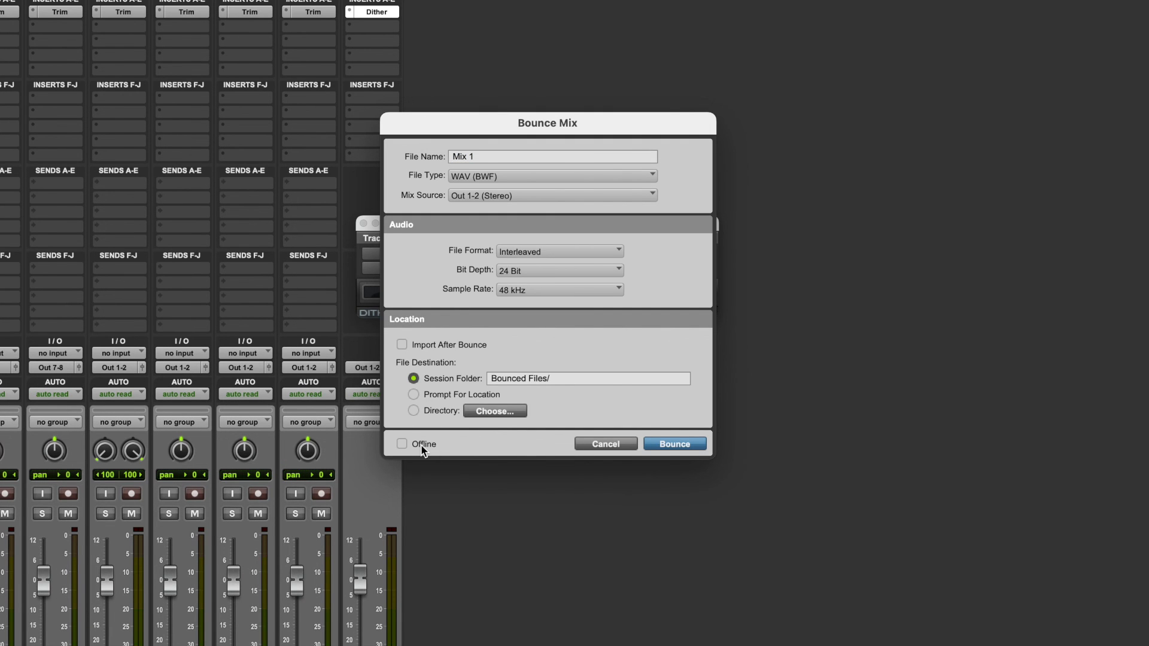
{"action": "mouse_move", "coordinate": [446, 500]}
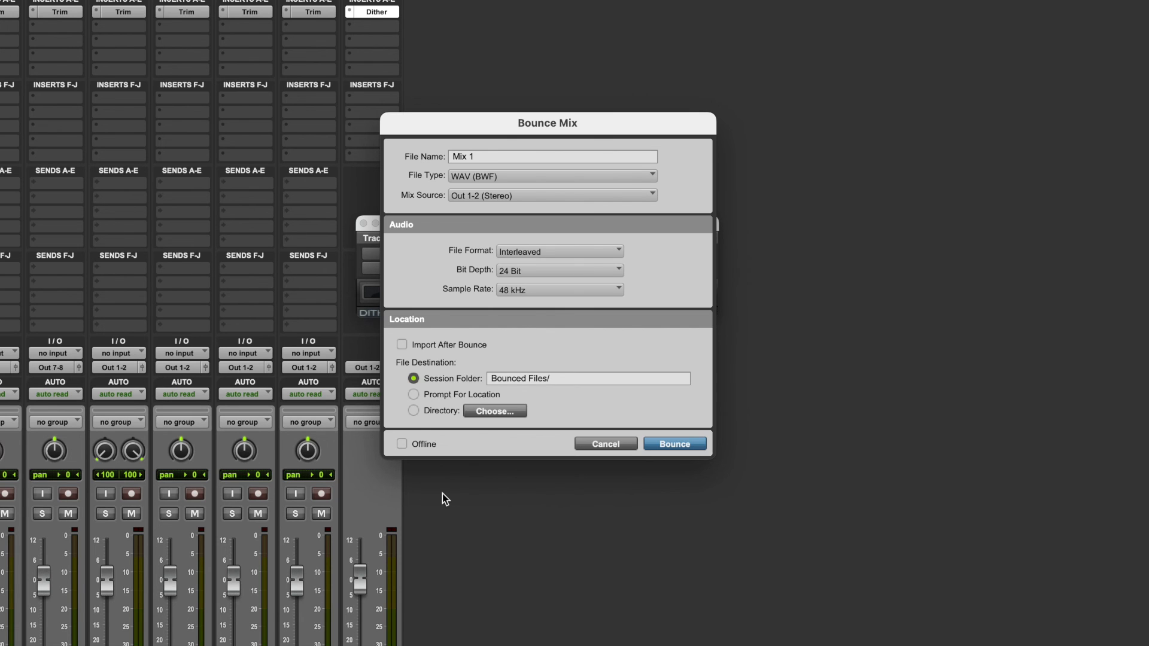
{"action": "left_click", "coordinate": [402, 444]}
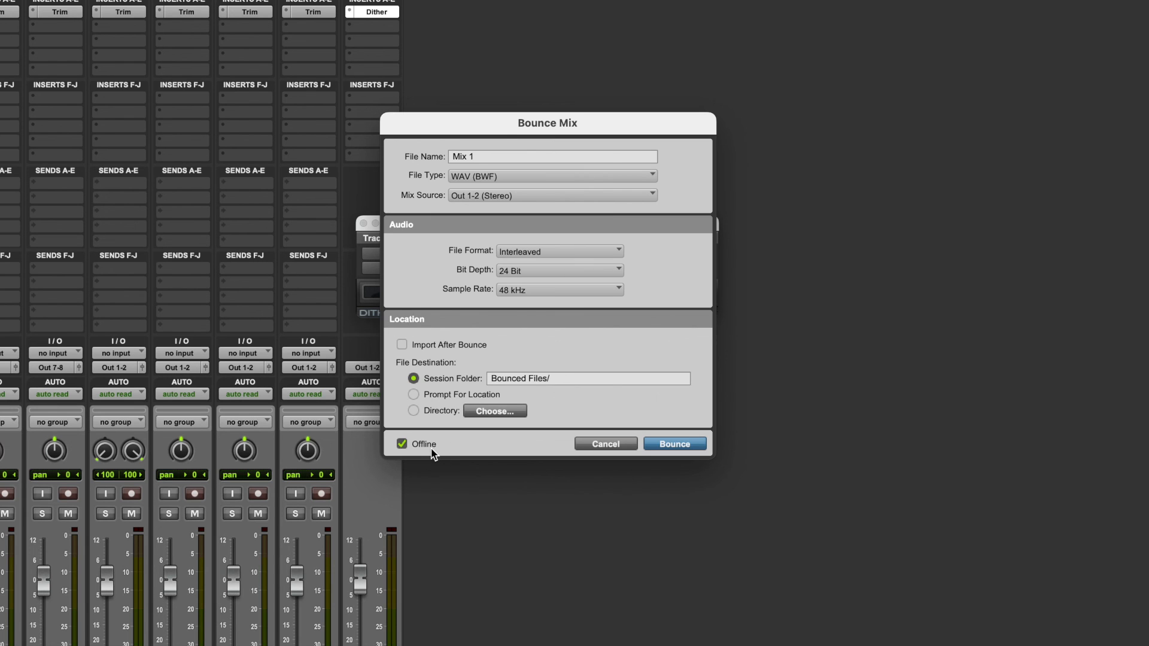